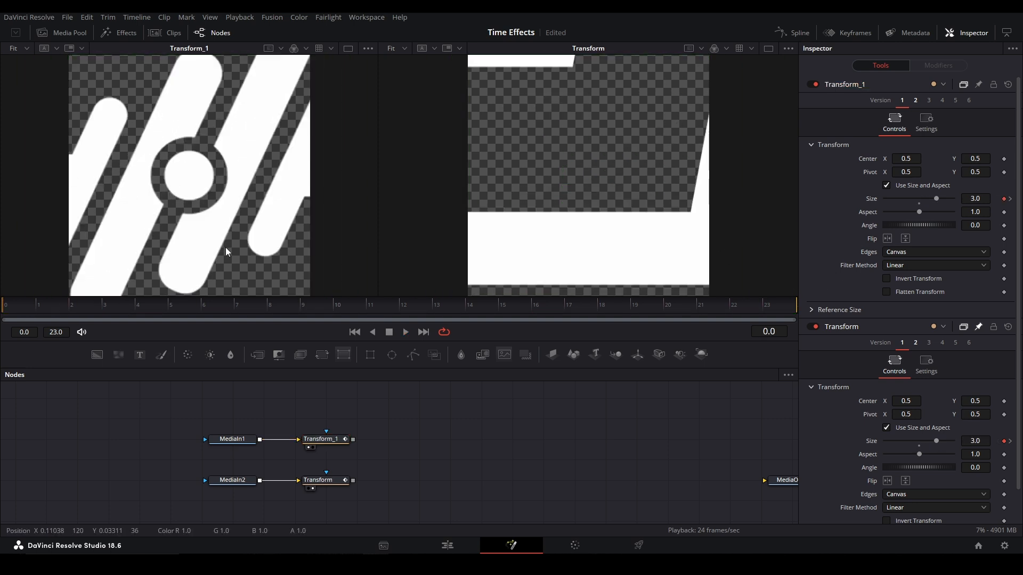
- Preview playback, set Transform Size to 3.0 at frame 0, then scrub to frame 23
{"action": "left_click", "coordinate": [798, 33]}
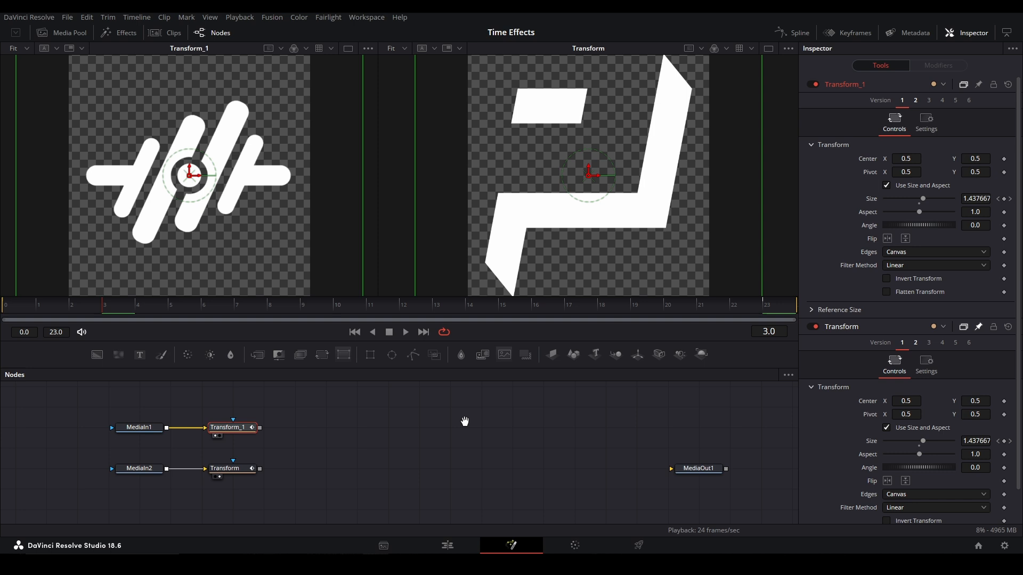
{"action": "left_click", "coordinate": [423, 333]}
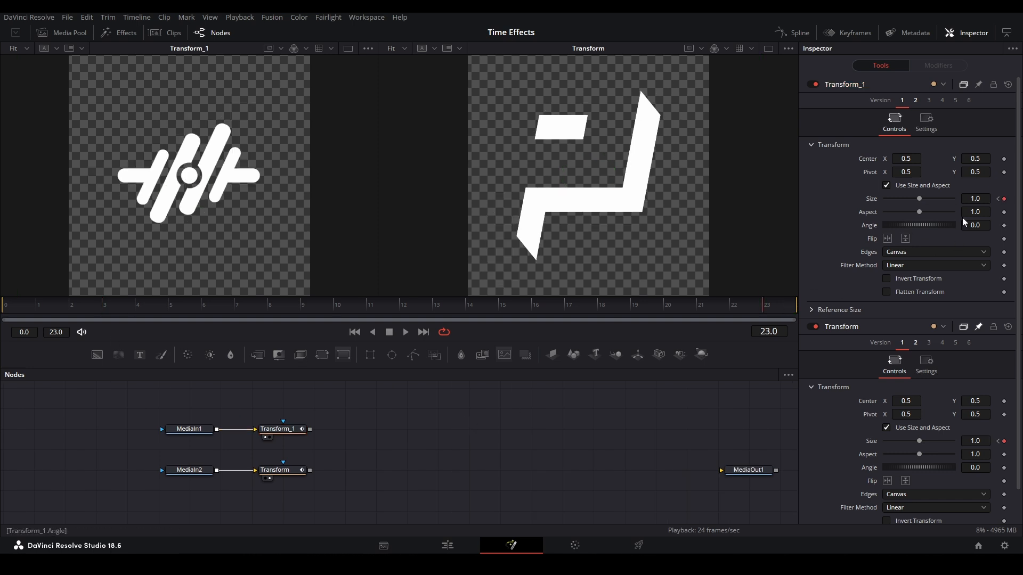
{"action": "type", "text": "3.0"}
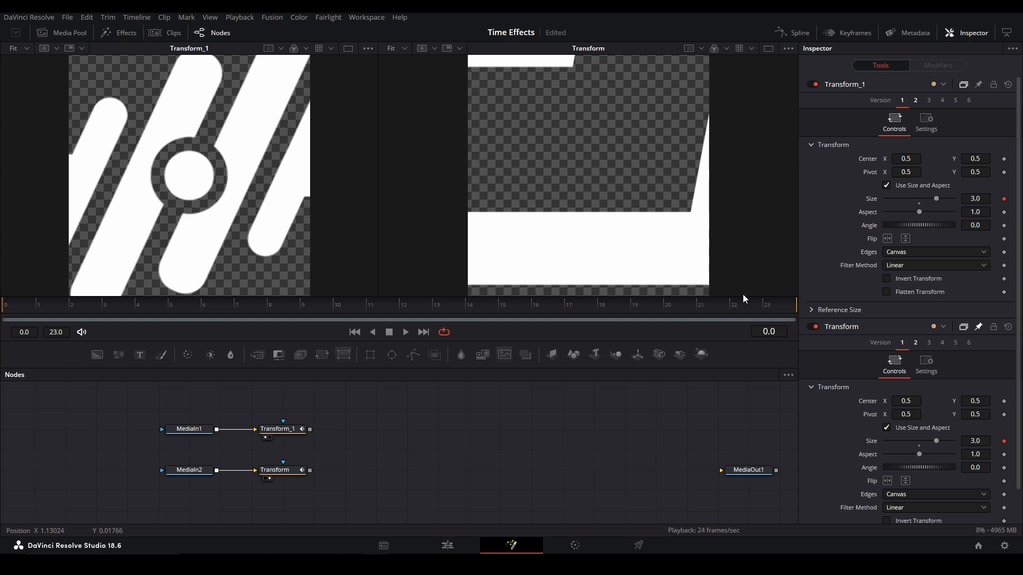
{"action": "left_click_drag", "start_coordinate": [936, 198], "coordinate": [885, 198]}
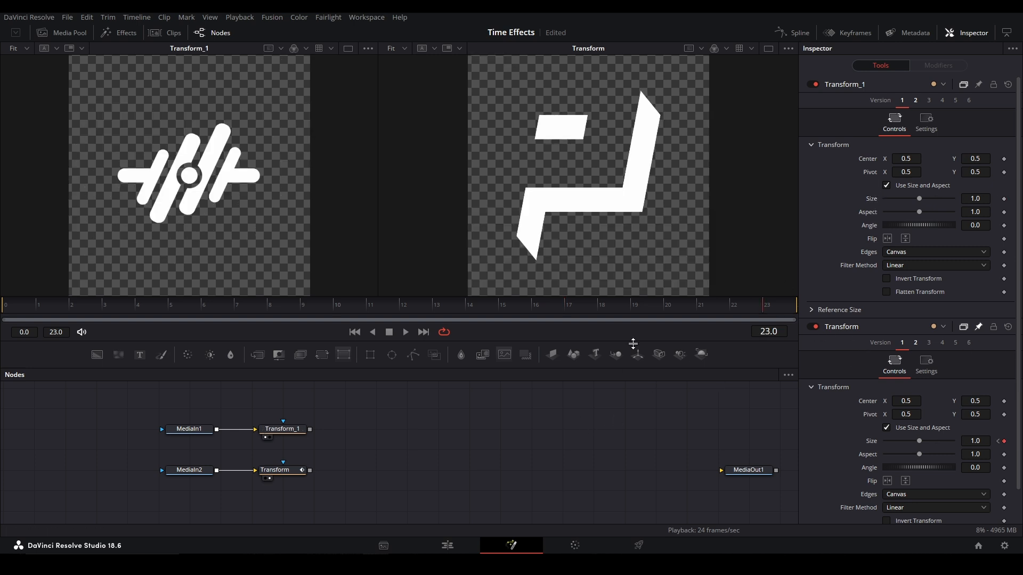
- Give Transform_1's Size the expression 1/Transform.Size, then delete Transform_1
{"action": "left_click", "coordinate": [281, 469]}
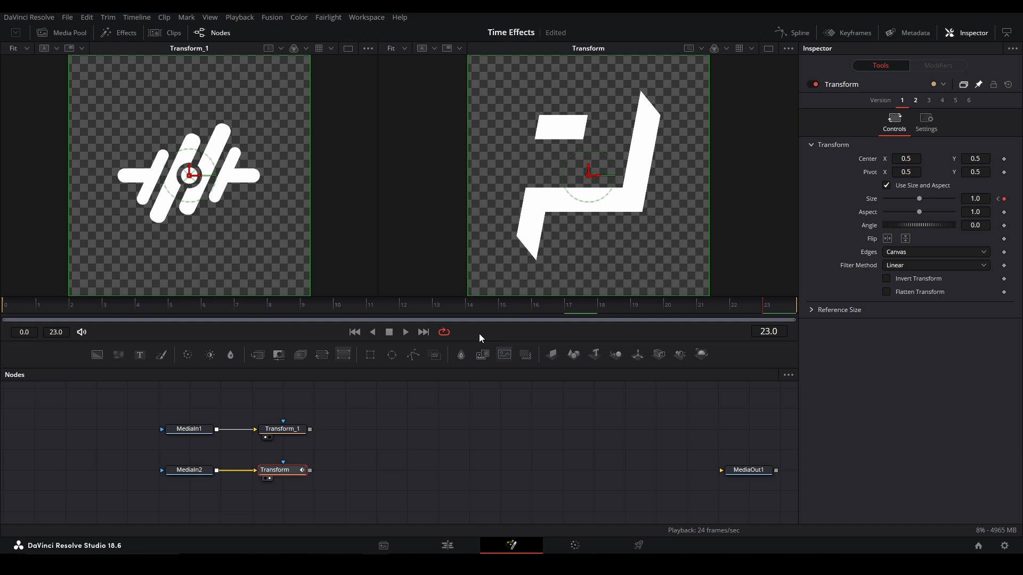
{"action": "left_click", "coordinate": [281, 429]}
{"action": "type", "text": "Transform.Size"}
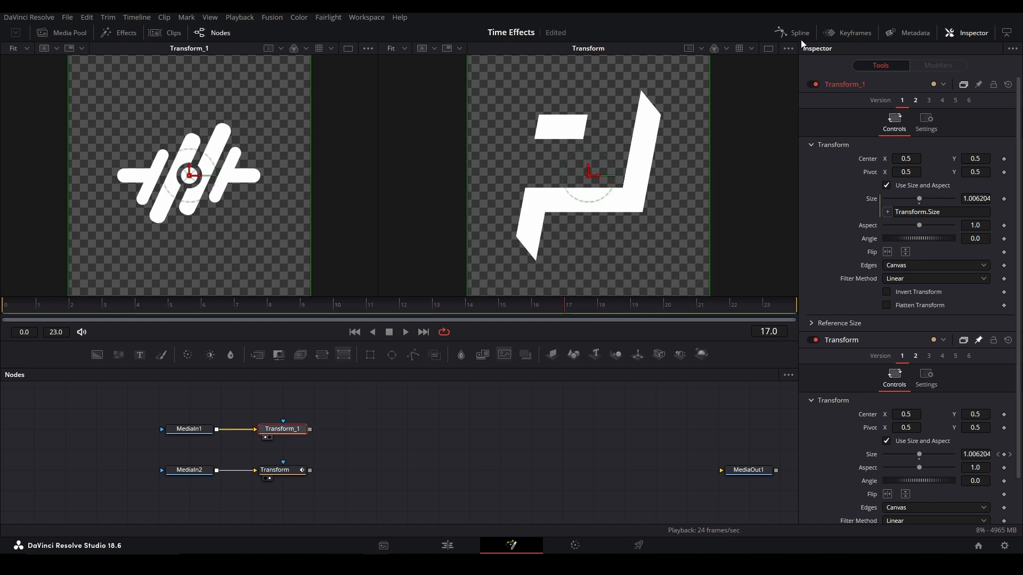
{"action": "left_click", "coordinate": [798, 33]}
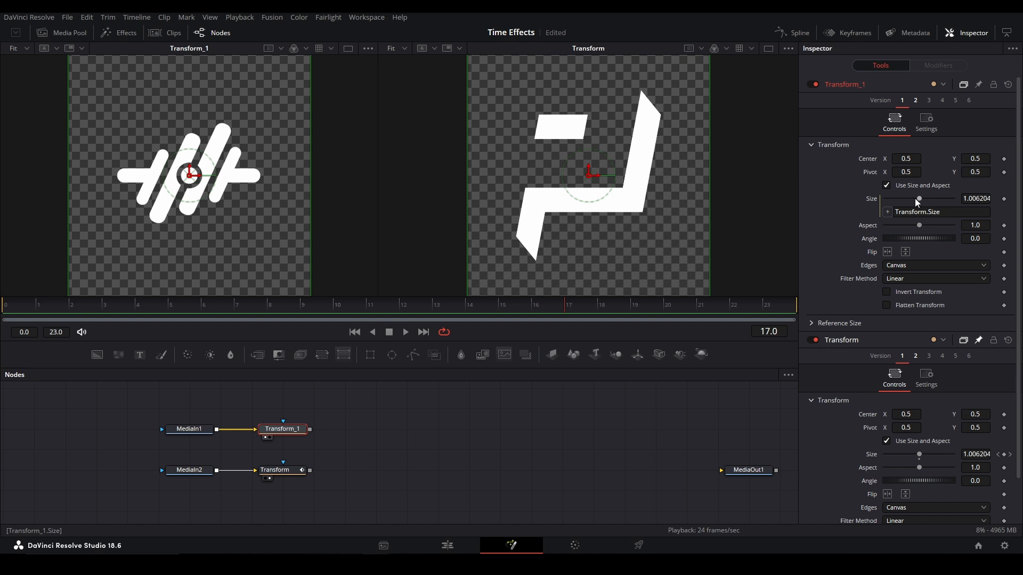
{"action": "mouse_move", "coordinate": [910, 204]}
{"action": "type", "text": "1/"}
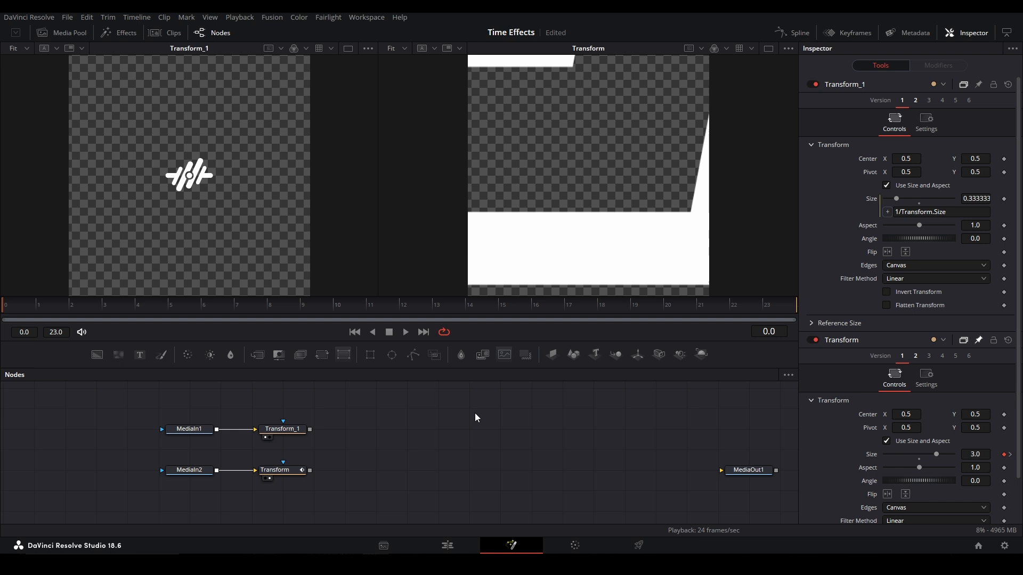
{"action": "left_click", "coordinate": [405, 333]}
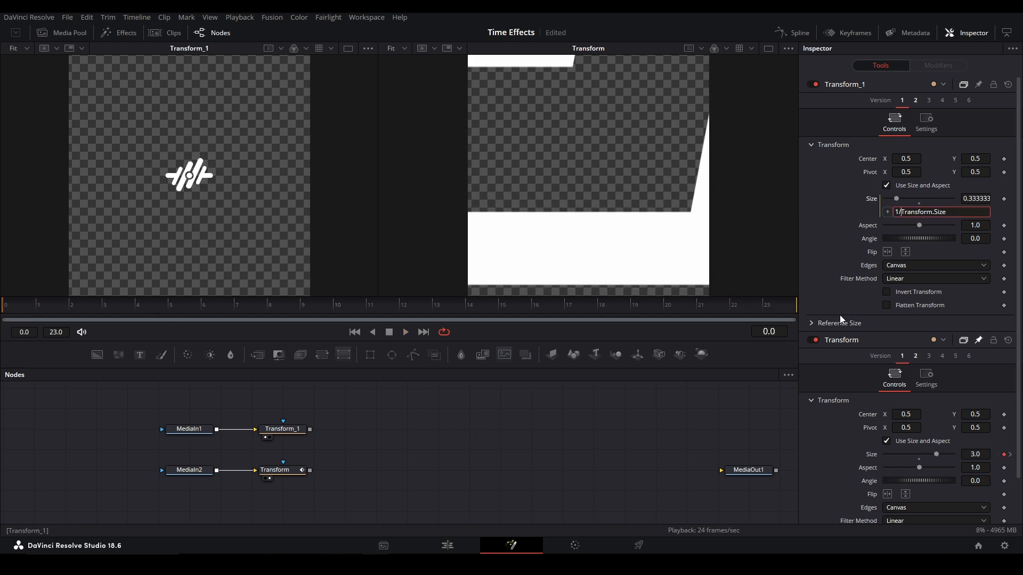
{"action": "left_click", "coordinate": [188, 428]}
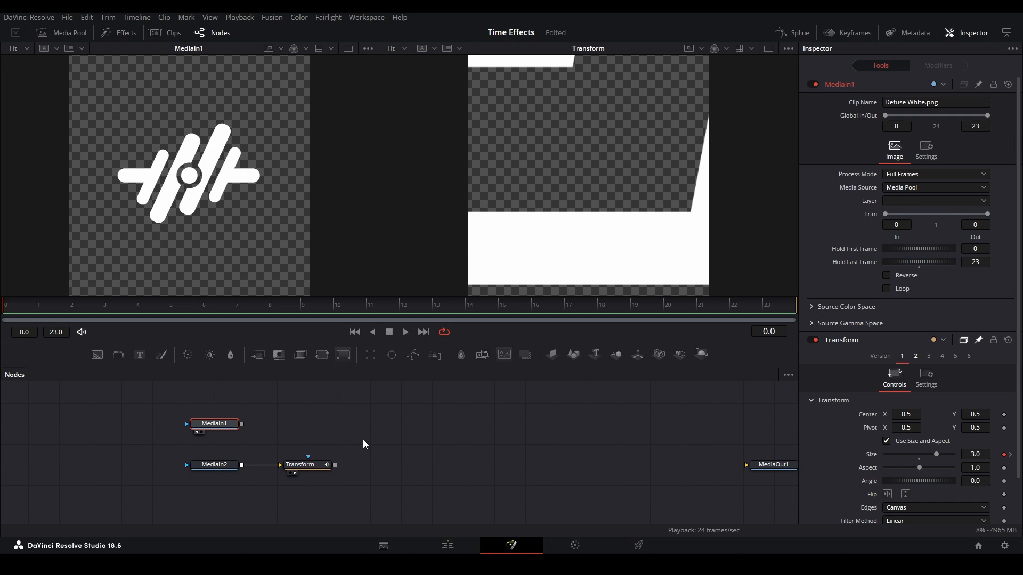
- Paste an instance of the Transform node and connect MediaIn1 to it
{"action": "left_click", "coordinate": [300, 464]}
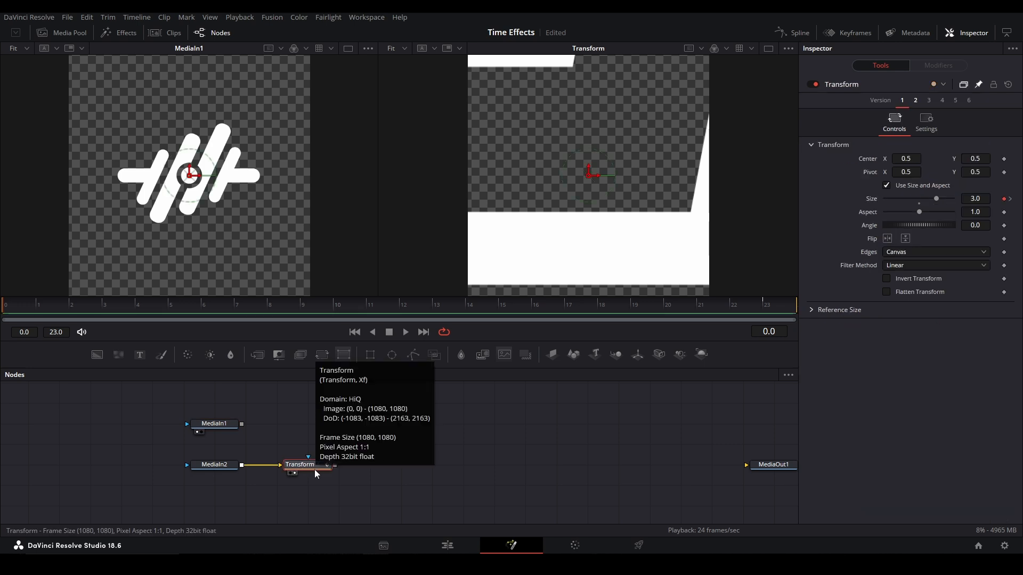
{"action": "mouse_move", "coordinate": [302, 431]}
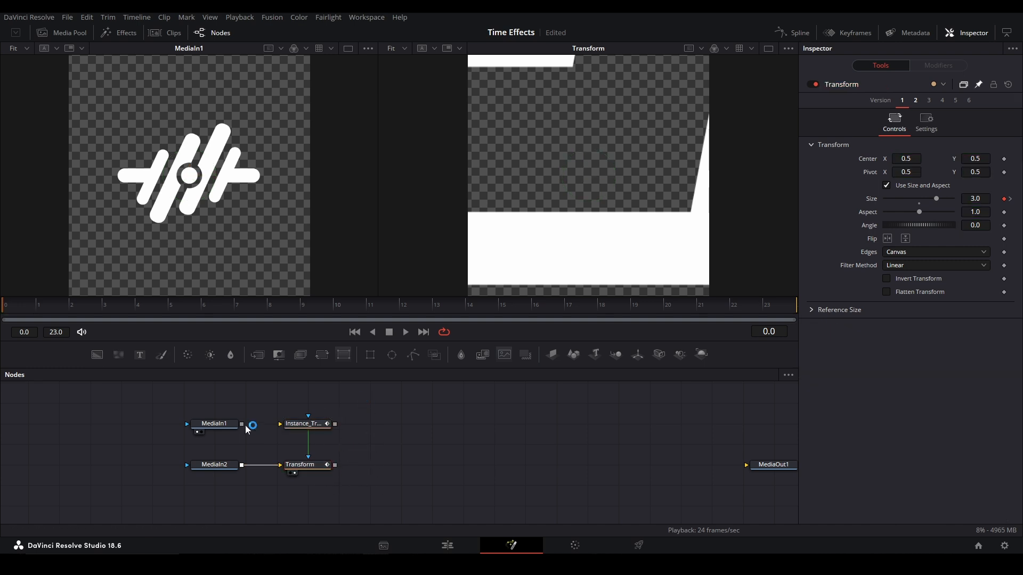
{"action": "left_click", "coordinate": [307, 422]}
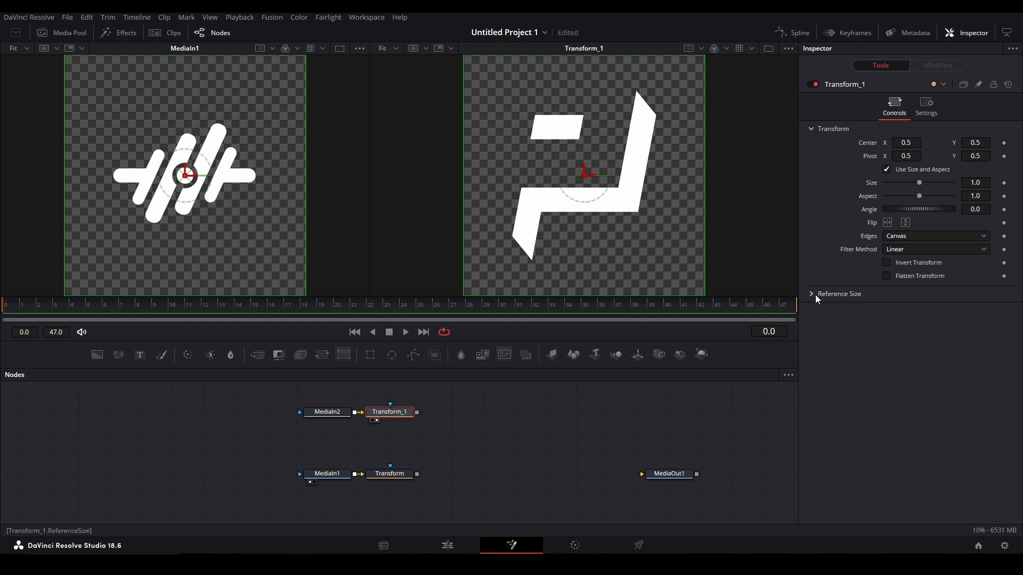
- Add frame render script Size = Angle to Transform_1 and set its Angle value
{"action": "left_click", "coordinate": [924, 106]}
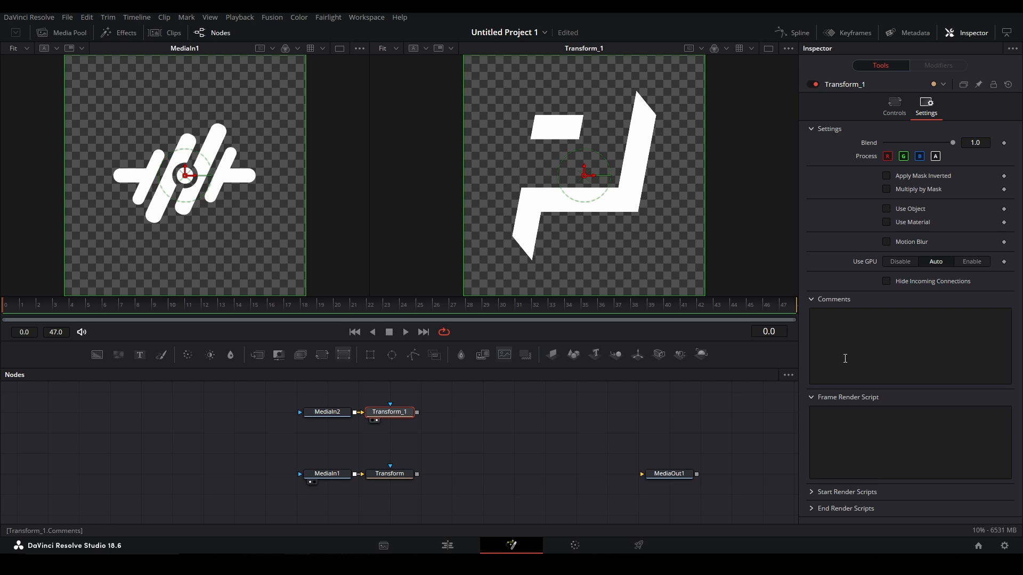
{"action": "left_click", "coordinate": [894, 105]}
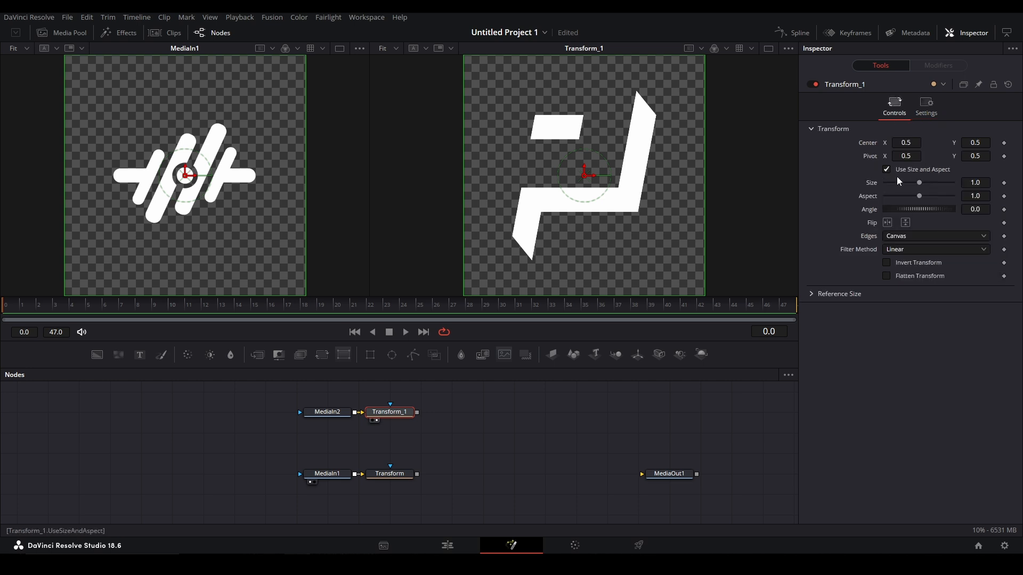
{"action": "left_click", "coordinate": [926, 105]}
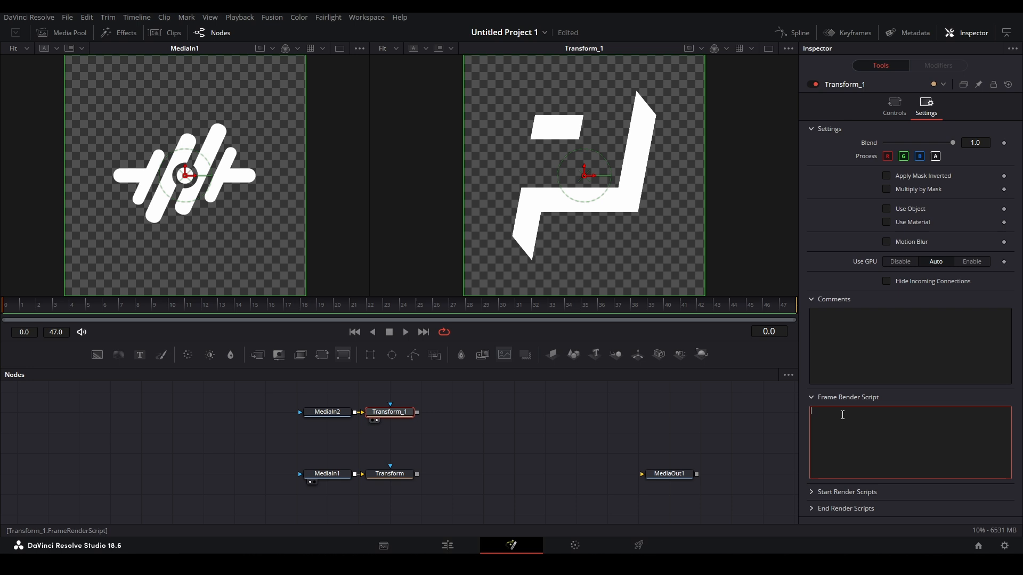
{"action": "type", "text": "Size = A"}
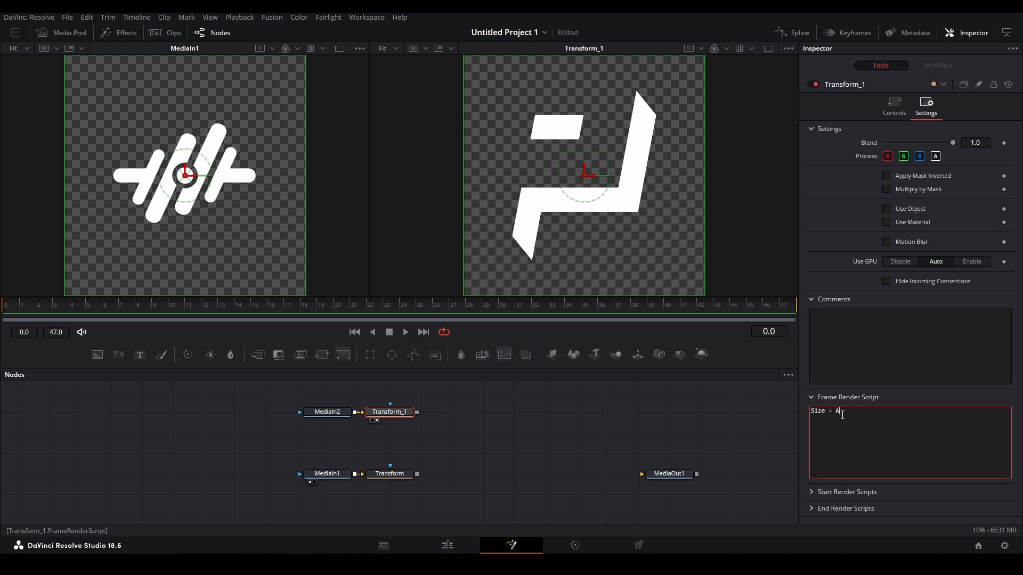
{"action": "left_click", "coordinate": [893, 105]}
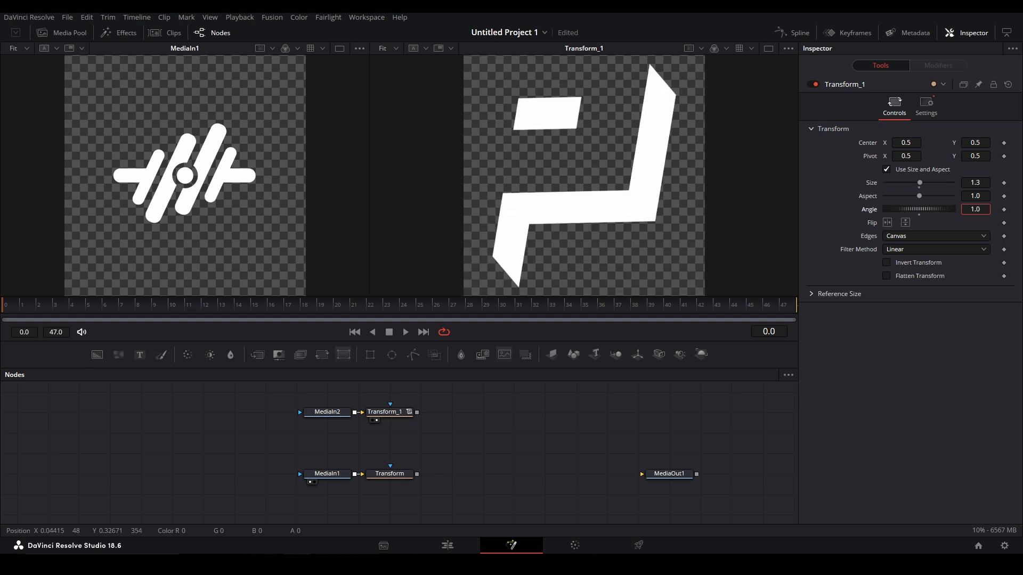
{"action": "type", "text": "1.3"}
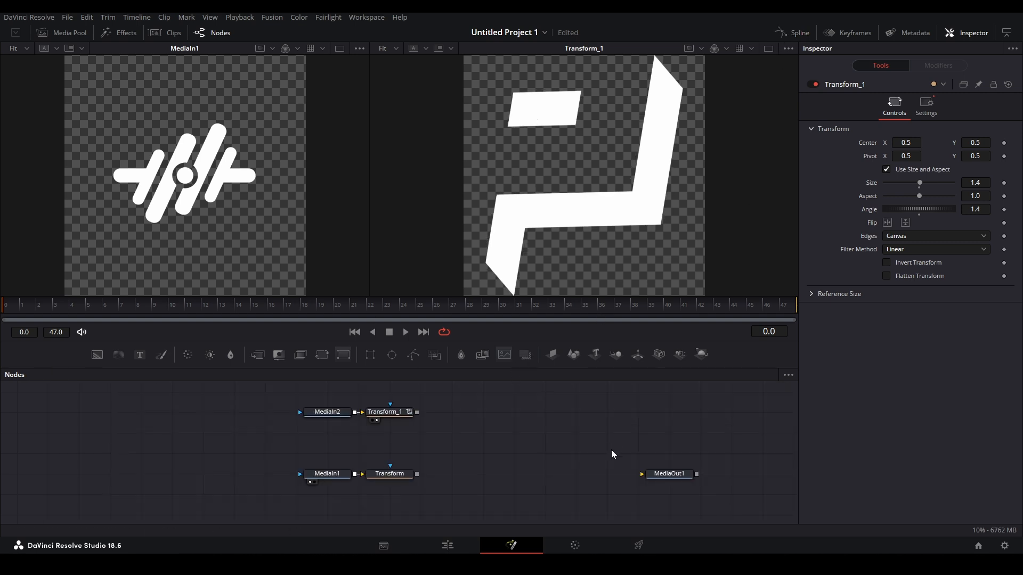
- Inspect the Transform node, then review Transform_1's render script and its Size 1.0, Angle 1.4 controls
{"action": "left_click", "coordinate": [389, 473]}
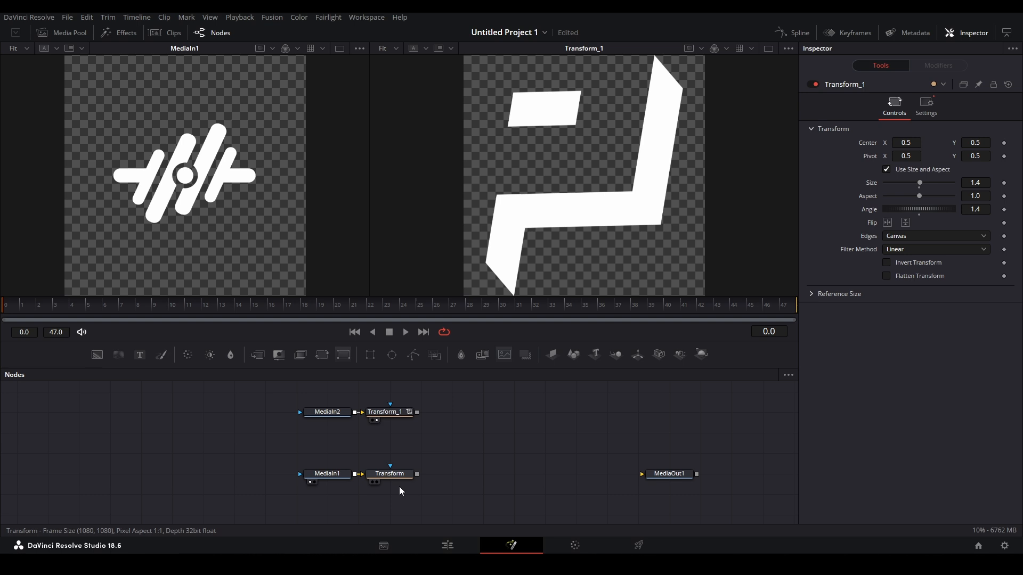
{"action": "left_click", "coordinate": [389, 473]}
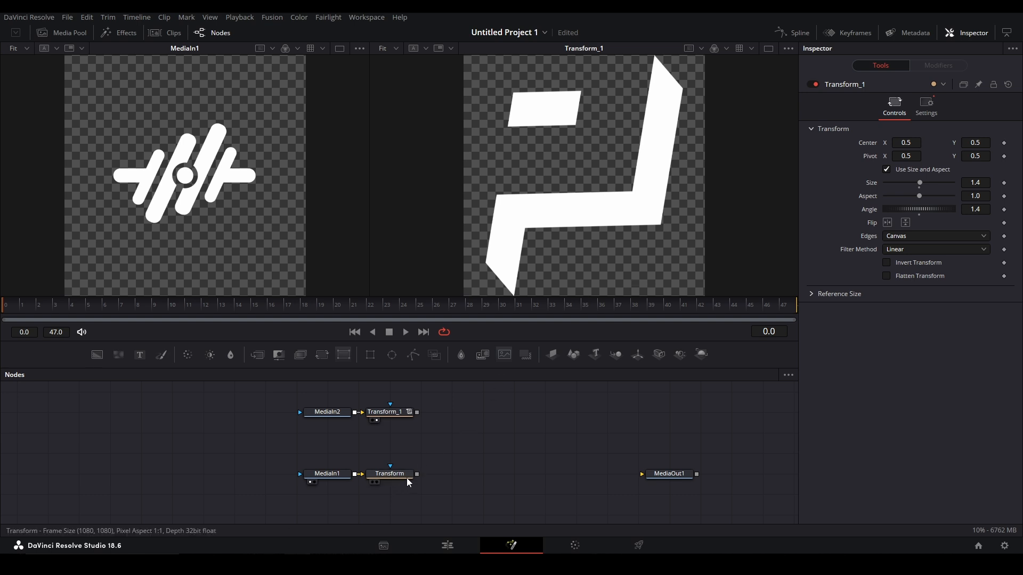
{"action": "left_click", "coordinate": [390, 473]}
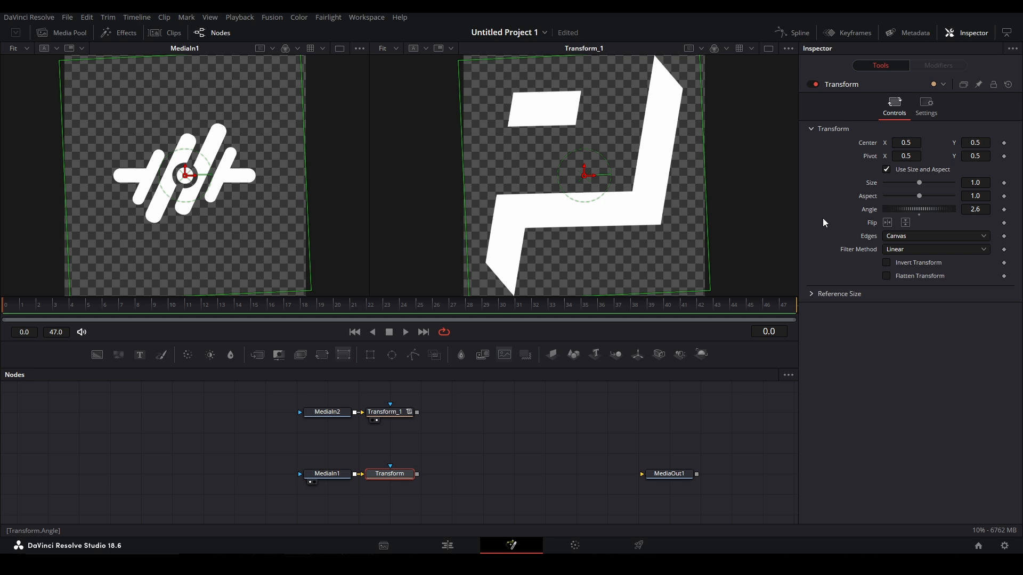
{"action": "left_click", "coordinate": [926, 105]}
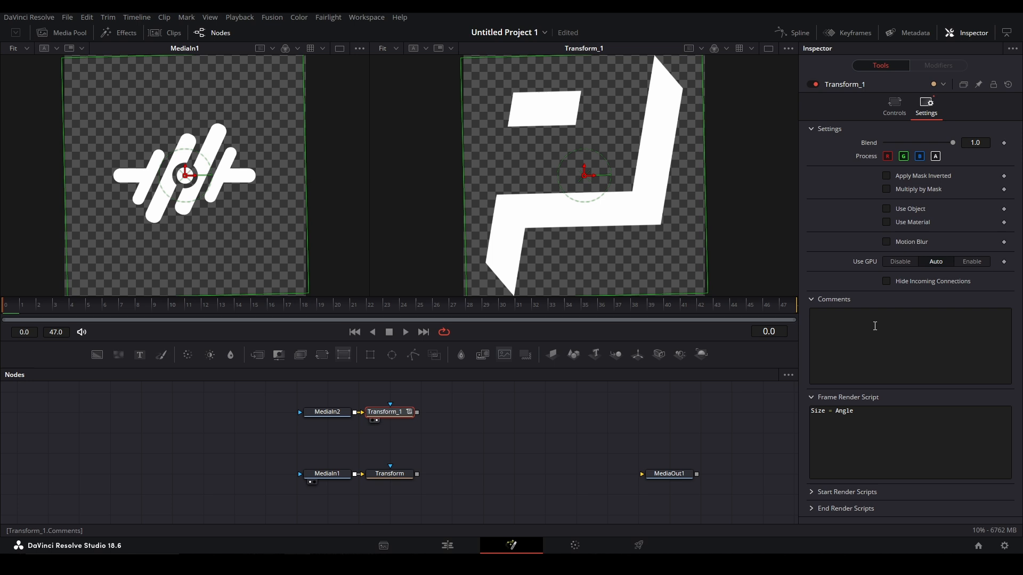
{"action": "left_click", "coordinate": [893, 104]}
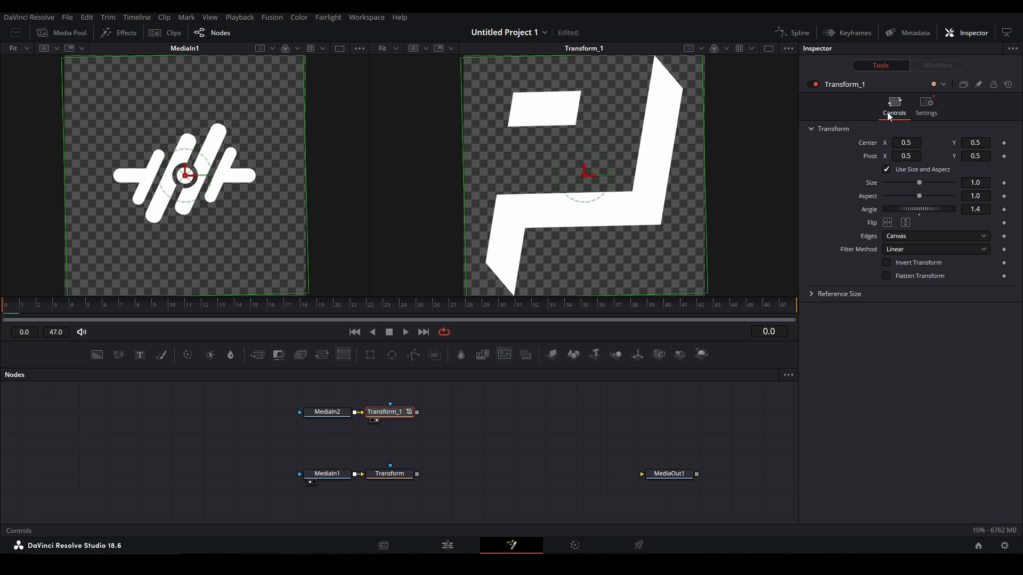
{"action": "mouse_move", "coordinate": [589, 405]}
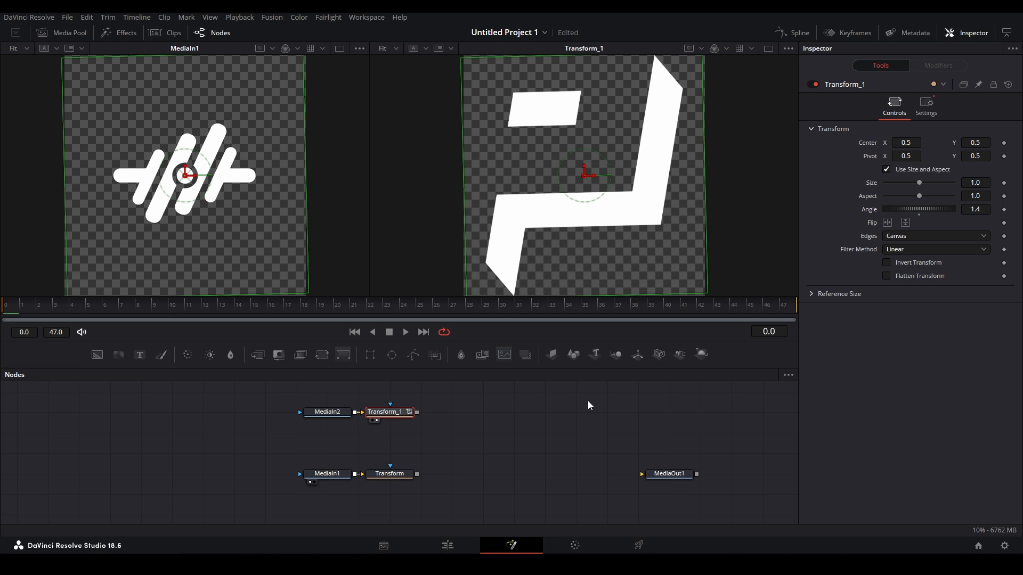